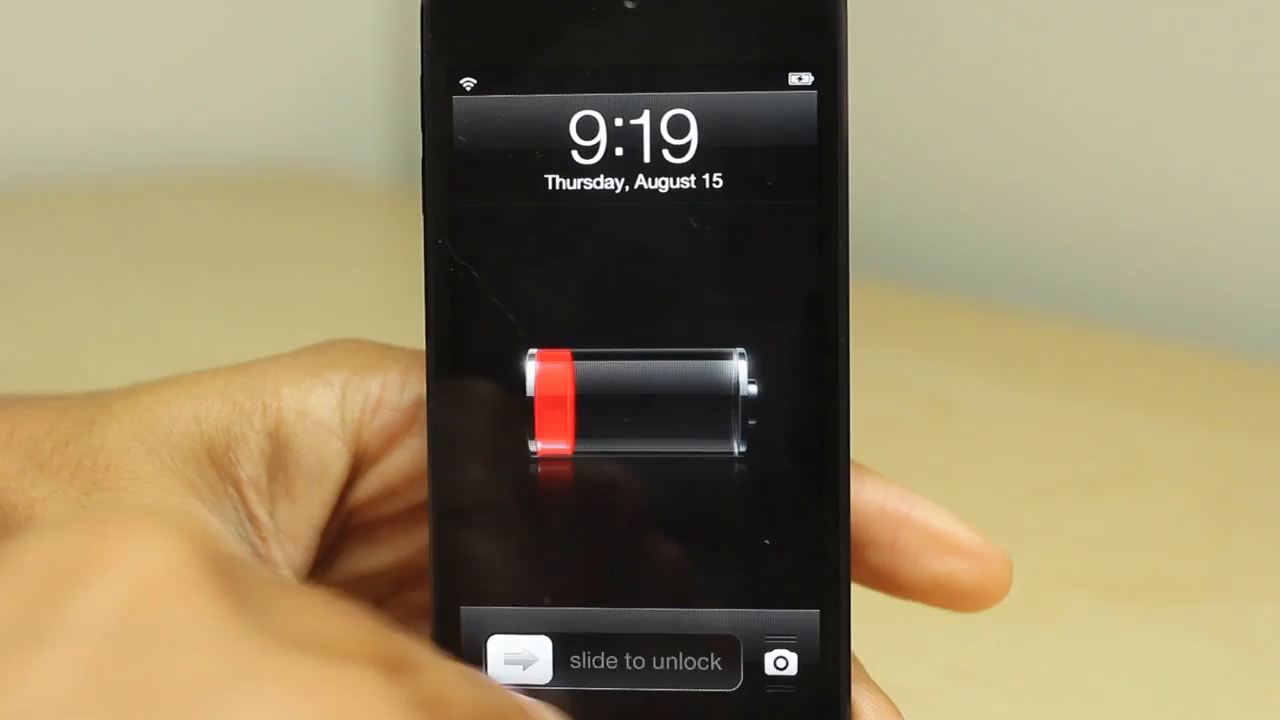
Step: Slide to unlock and enter the passcode on the scrambled CodeScrambler keypad
left_click_drag(520, 660, 780, 660)
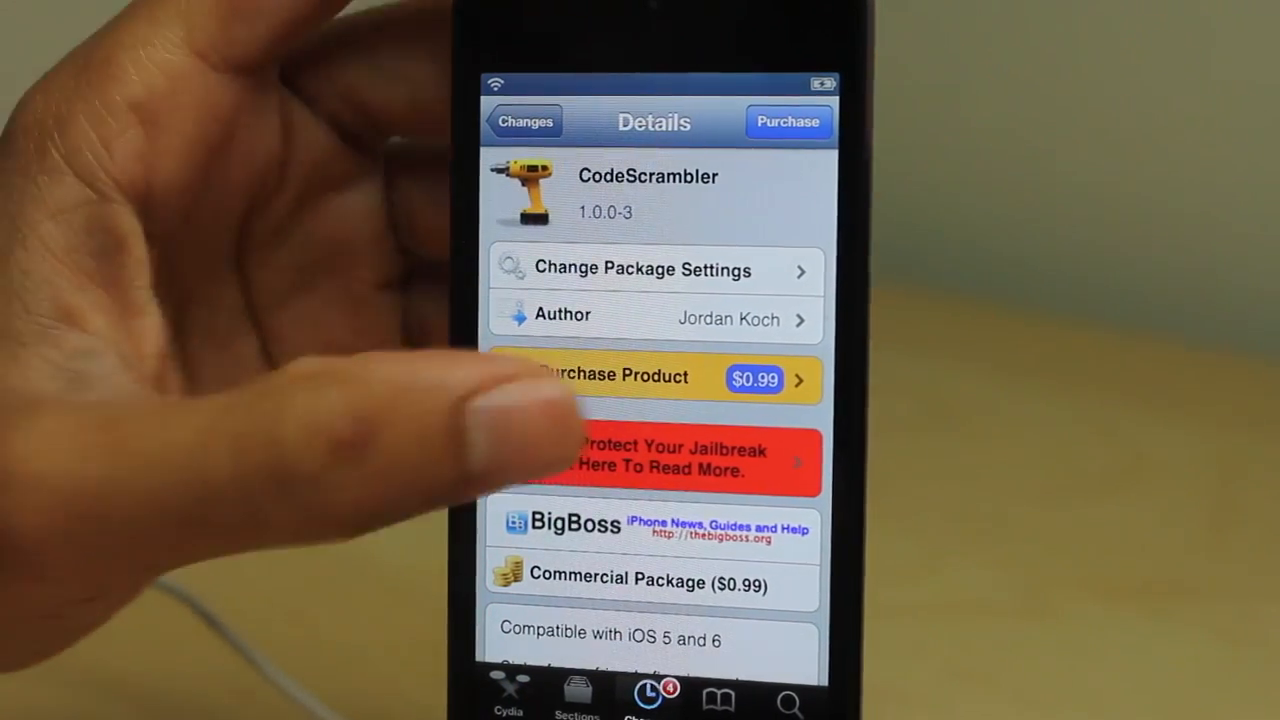
Step: Scroll the CodeScrambler page to its shuffled-keypad description and Enter Passcode screenshot
scroll("down", 3)
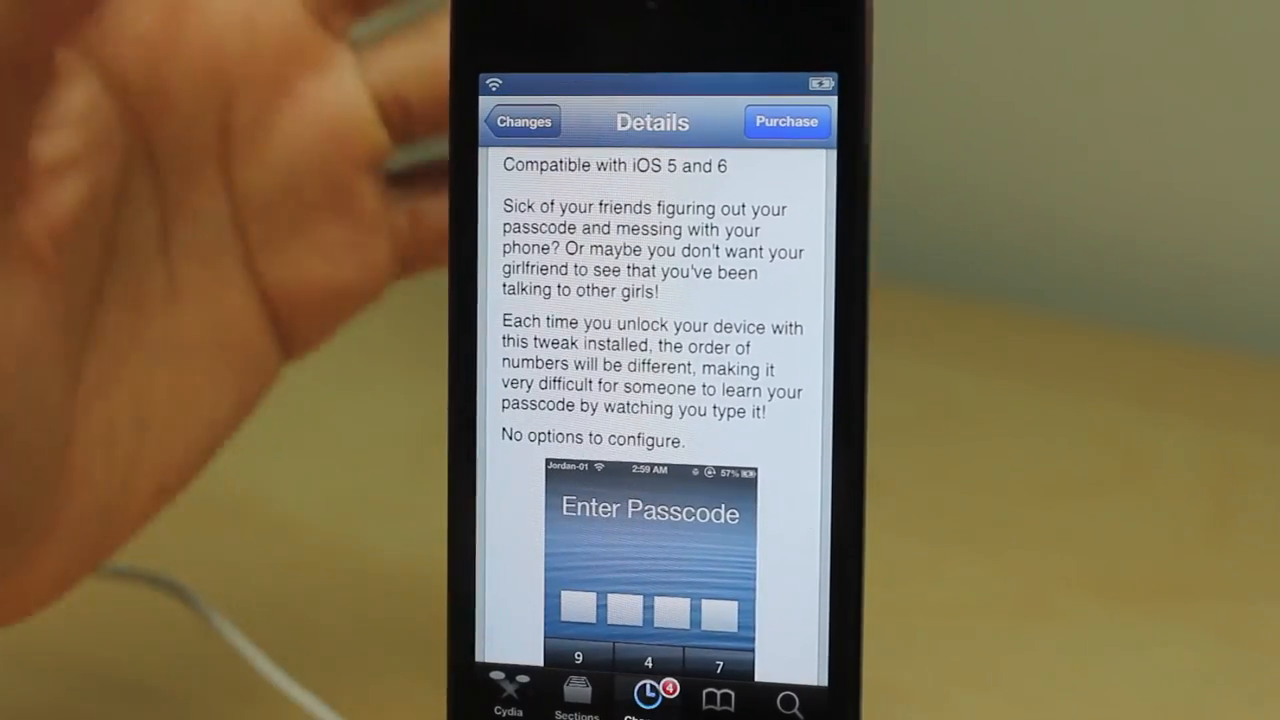